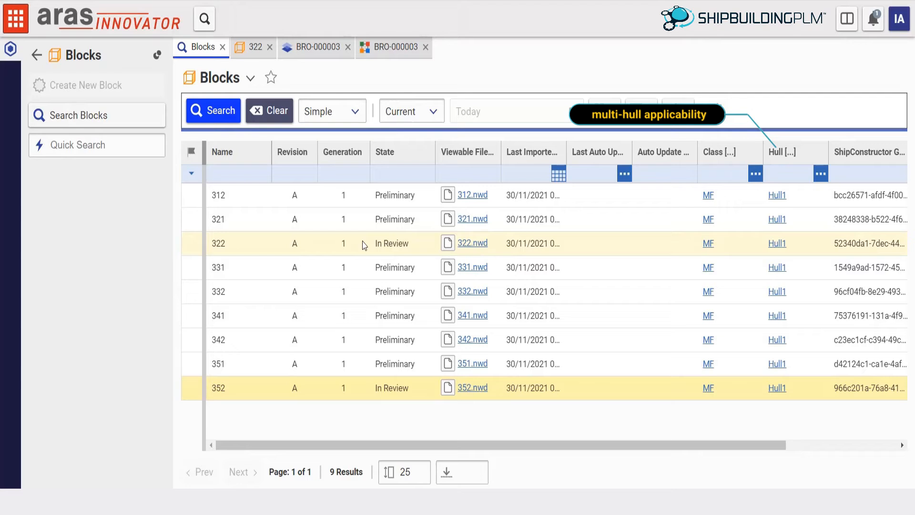
Return to the block search and bring up change order BRO-000003 for block 322
click(11, 48)
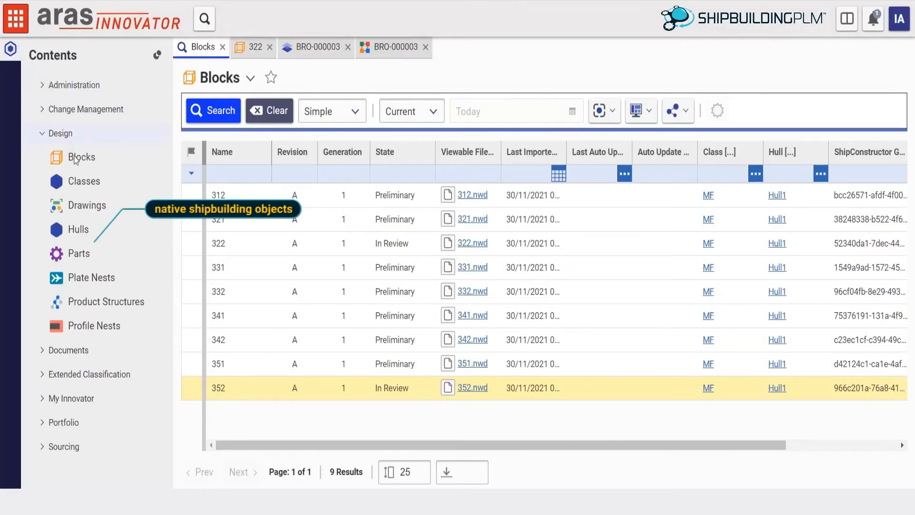
mouse_move(93, 229)
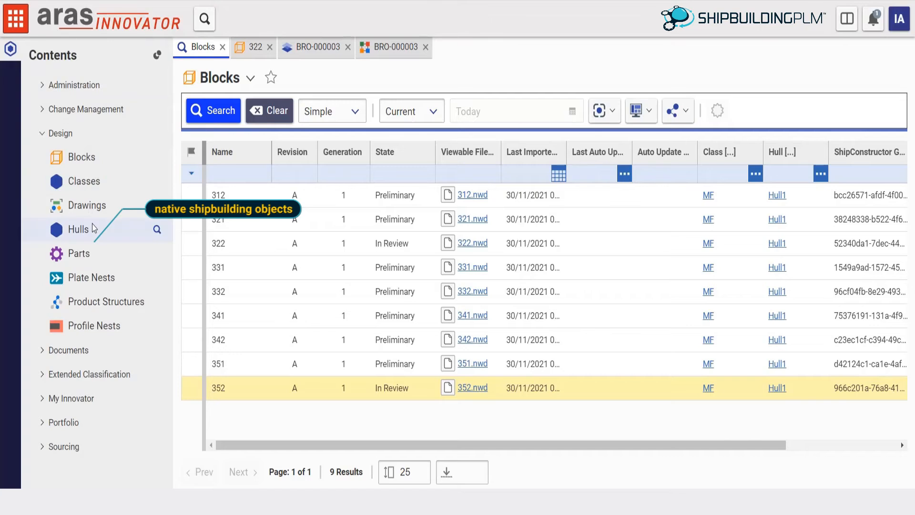
mouse_move(80, 157)
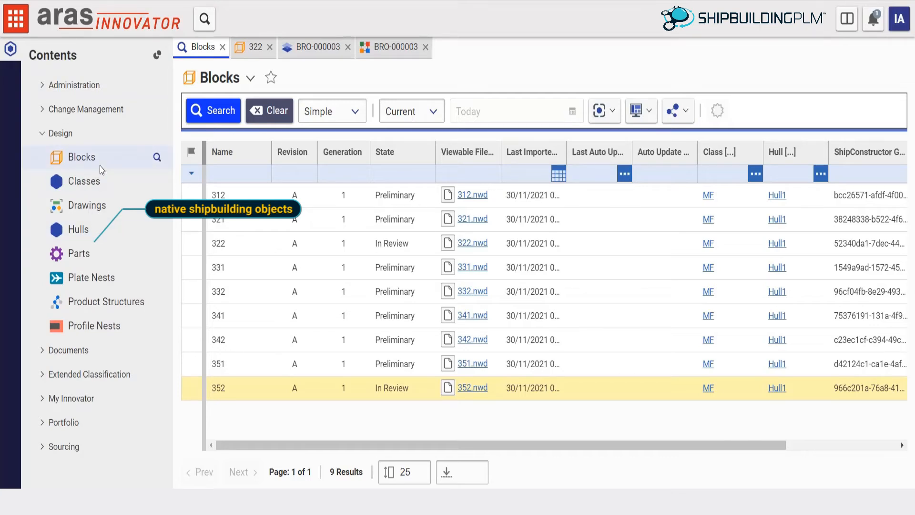
click(87, 108)
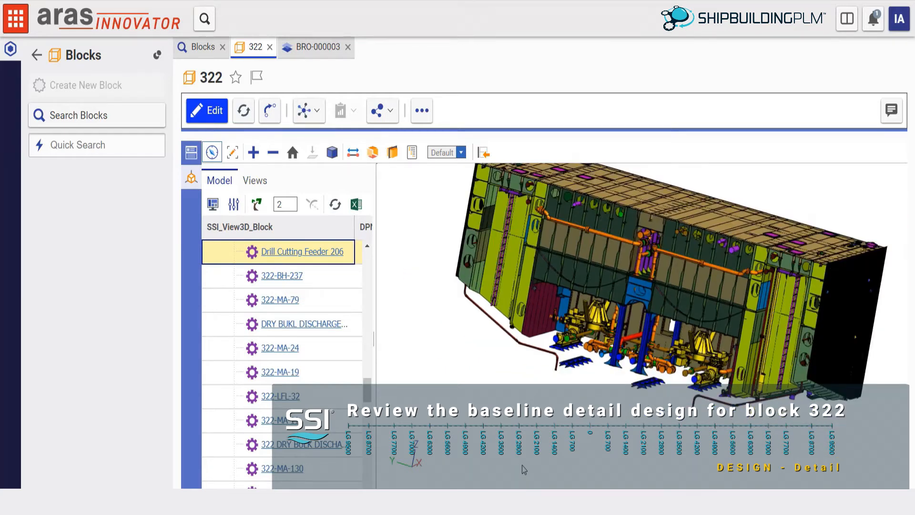
click(891, 110)
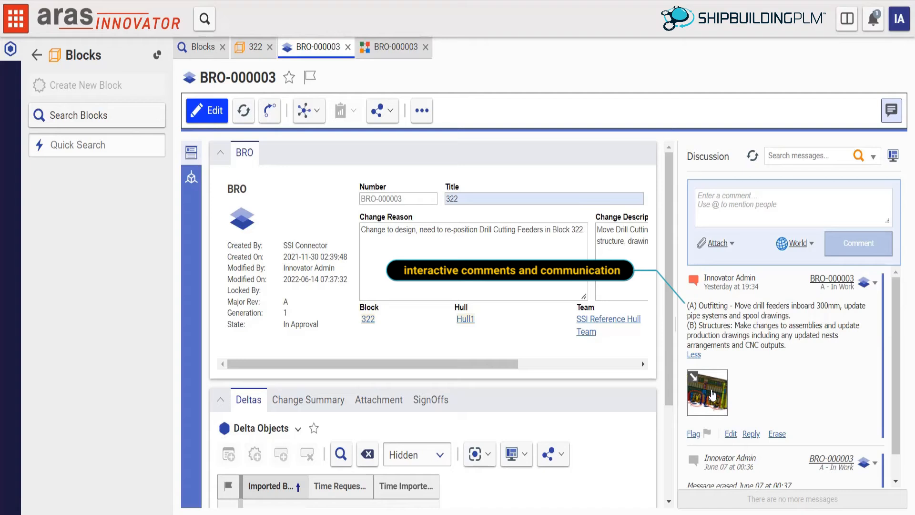
View the drill-feeder markup sketch, then show BRO-000003's workflow sign-off history
click(717, 244)
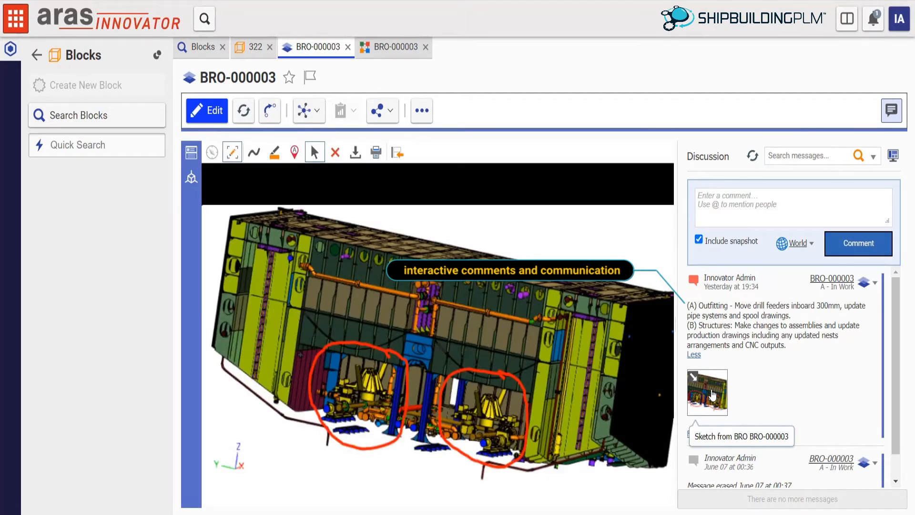
click(304, 111)
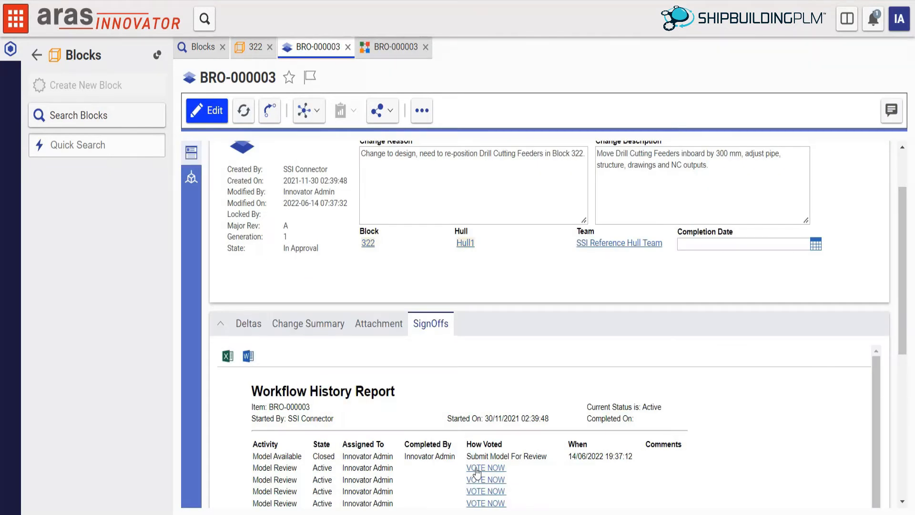
Vote Model Rejected on BRO-000003's pending model review activity
click(485, 468)
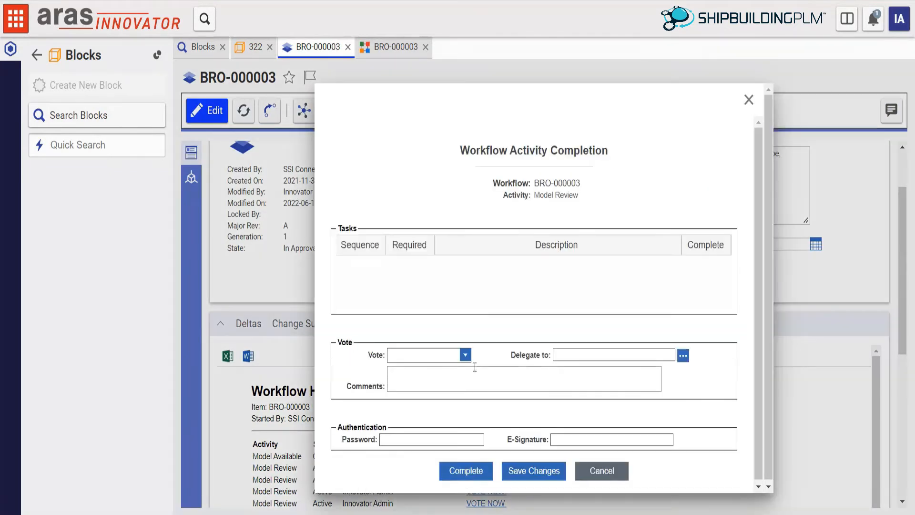
click(465, 355)
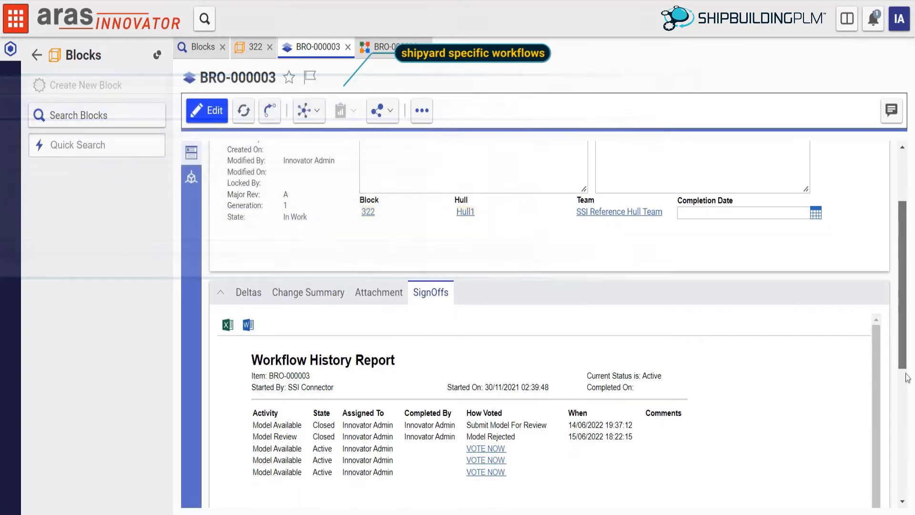
mouse_move(516, 449)
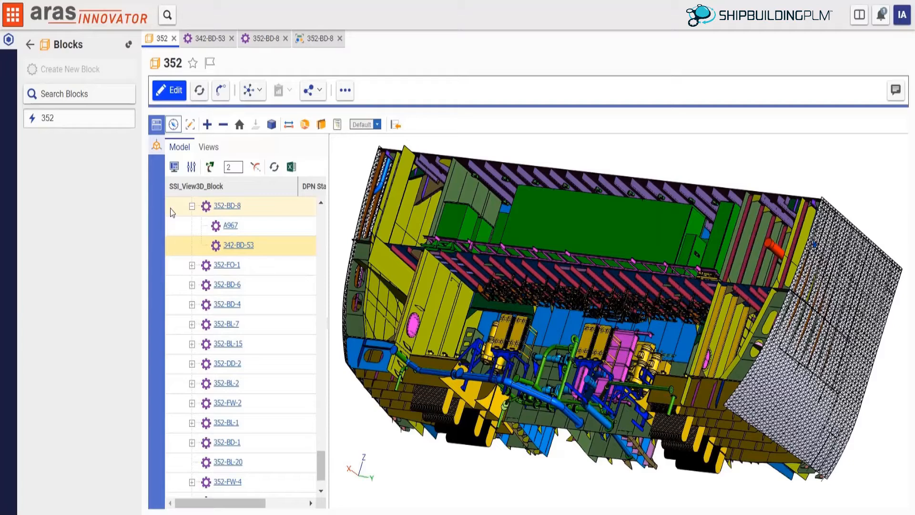
Show block 352's item form and scroll through its BOM structure of equipment and pipes
click(199, 39)
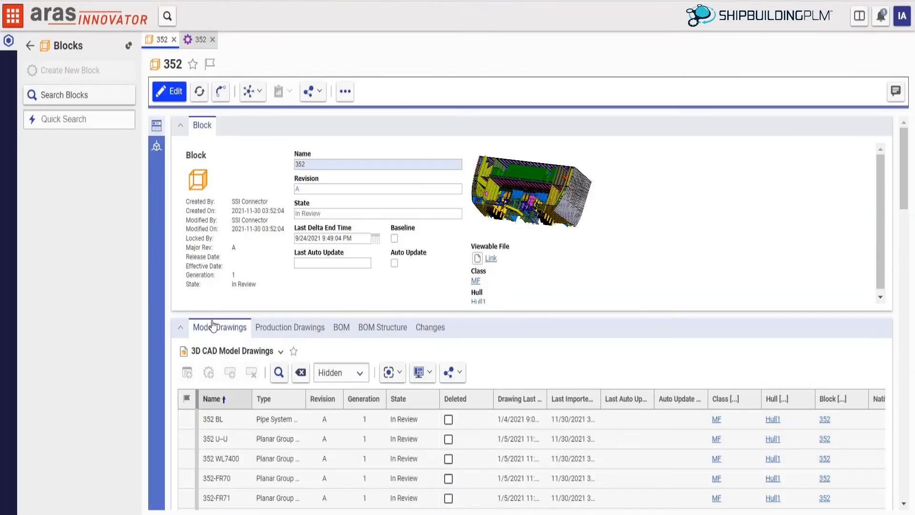
mouse_move(219, 335)
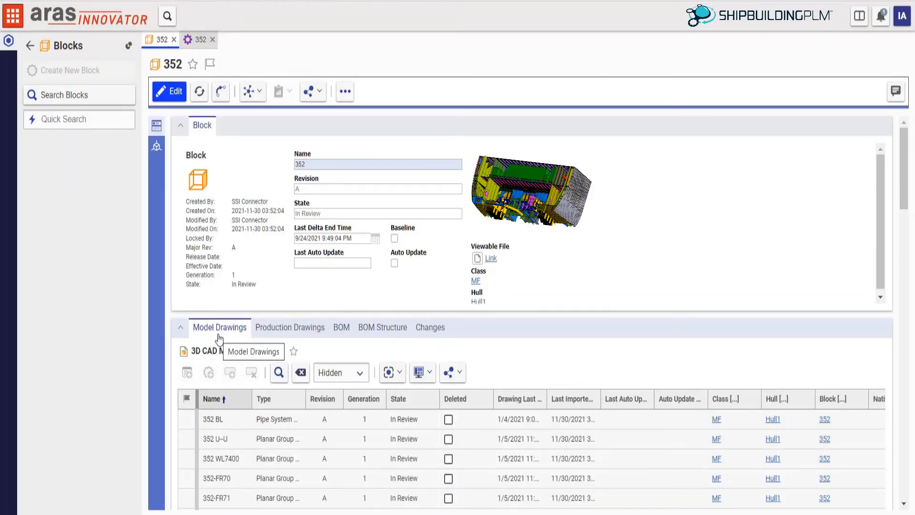
click(382, 327)
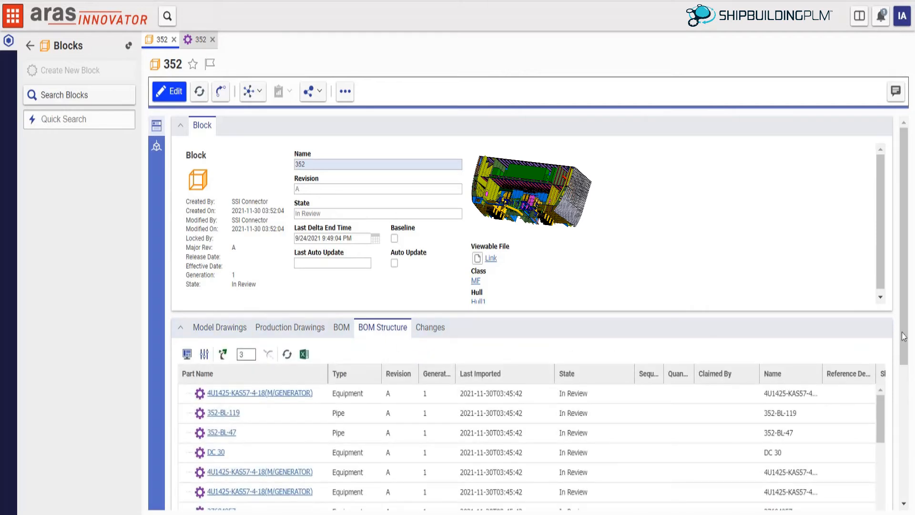
scroll(down, 3)
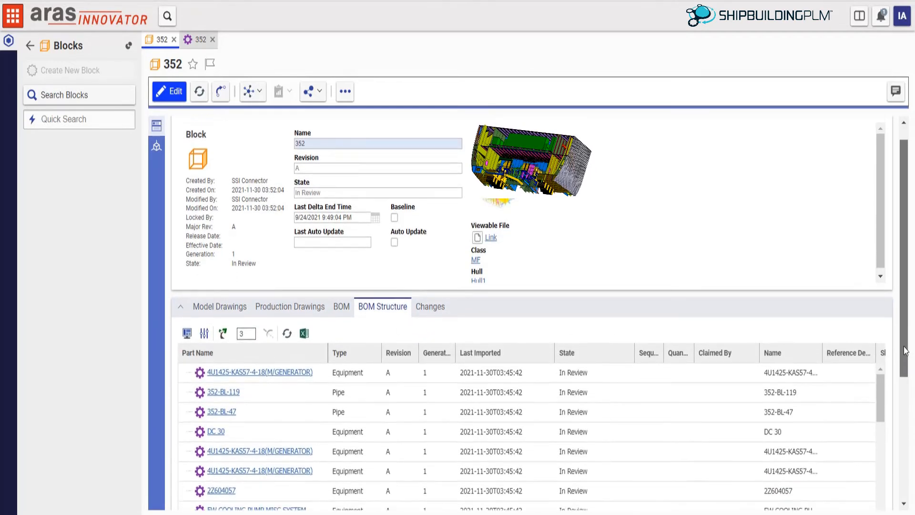
scroll(down, 3)
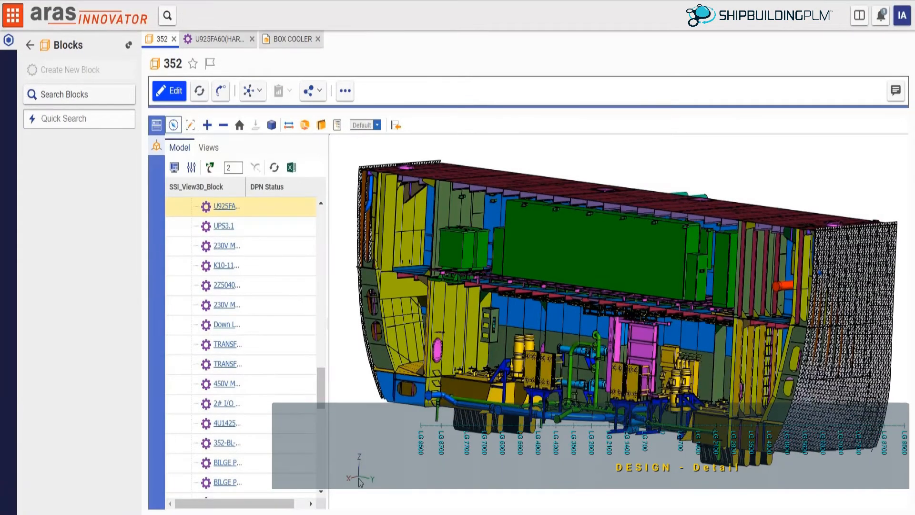
mouse_move(320, 124)
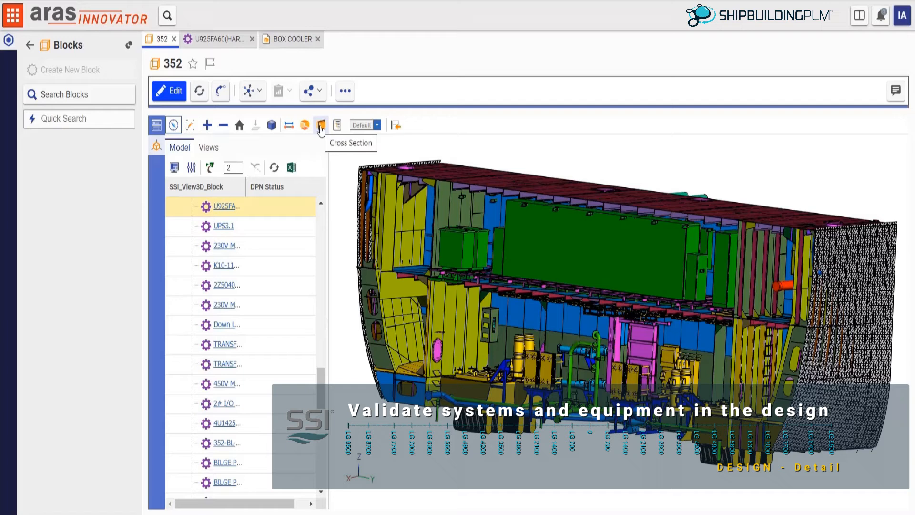
Apply a Z-axis cross section to block 352's model and select the HARBOUR equipment part
click(321, 124)
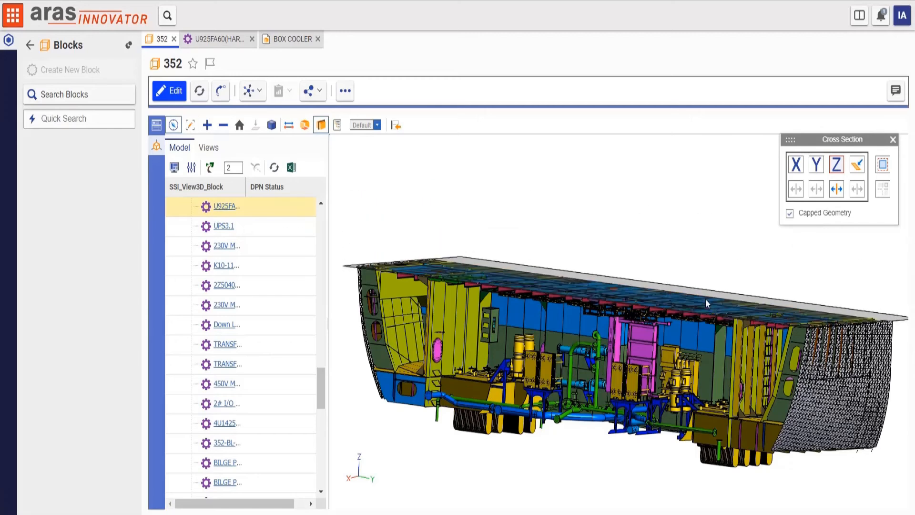
click(883, 164)
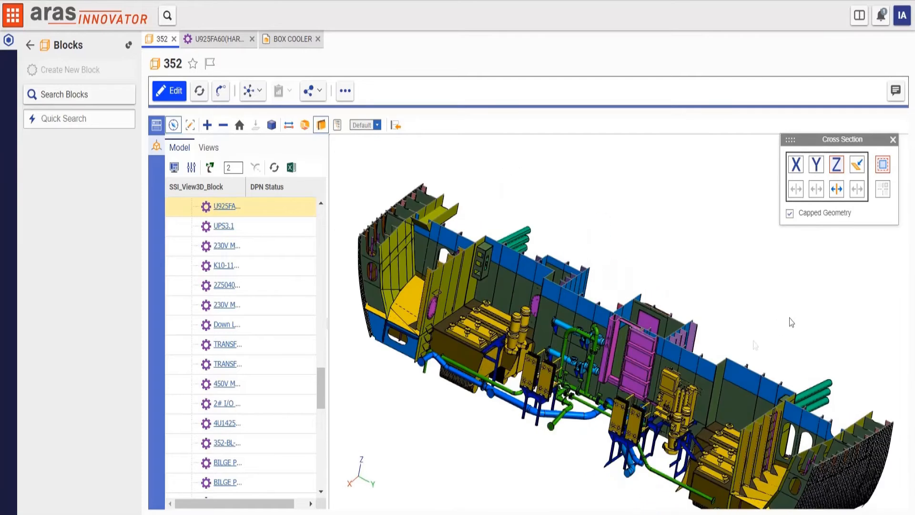
mouse_move(713, 477)
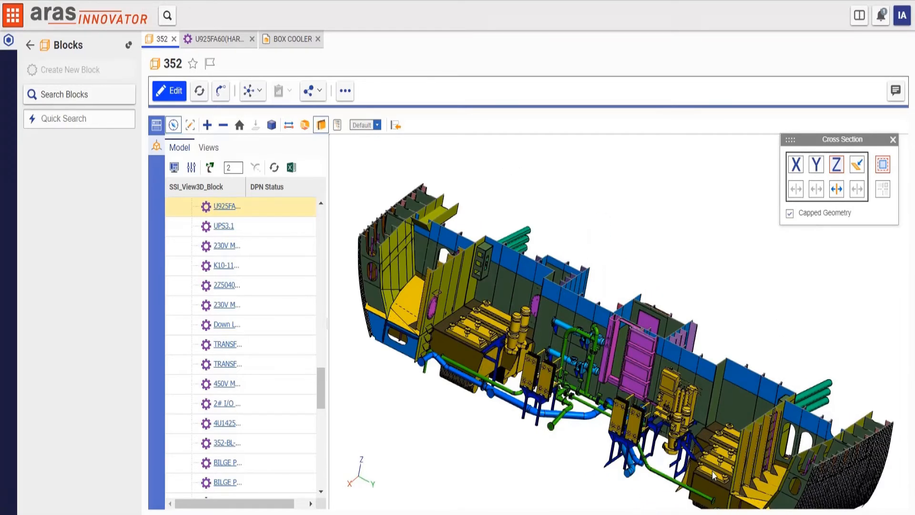
click(227, 206)
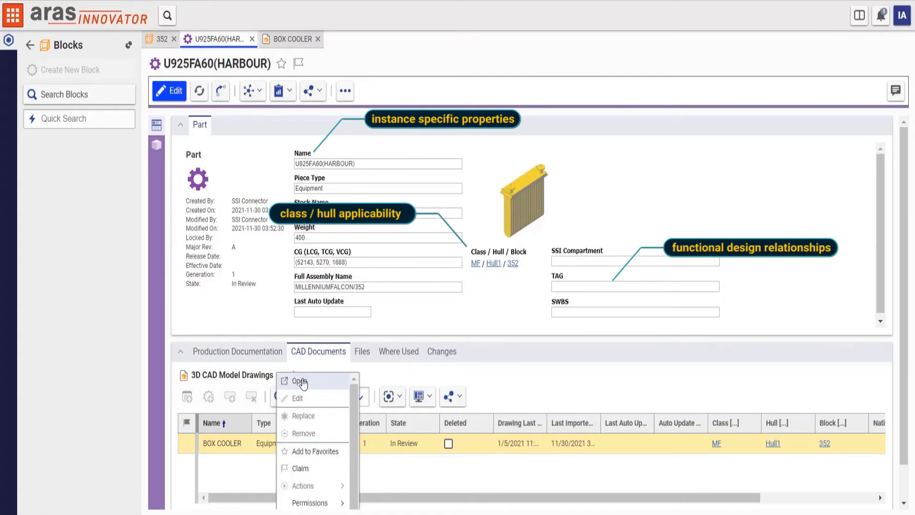
Bring up the BOX COOLER CAD document linked to part U925FA60(HARBOUR)
click(301, 381)
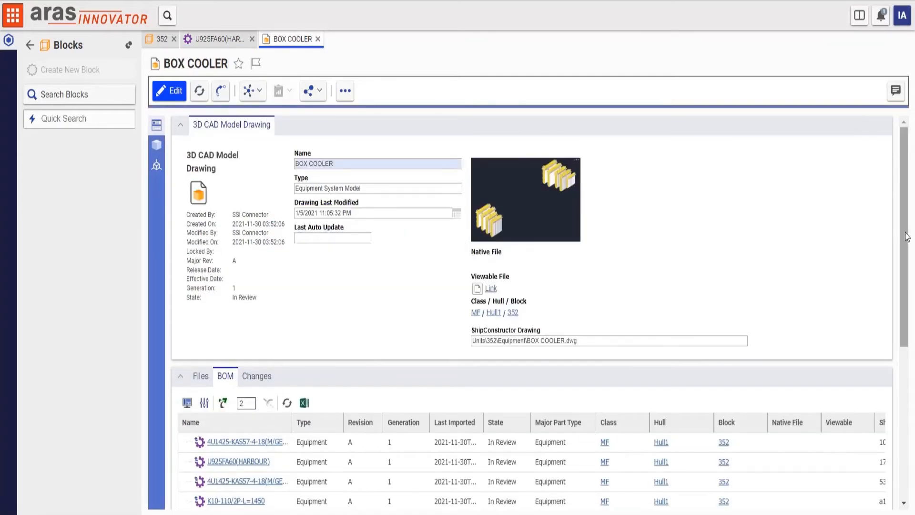
scroll(down, 3)
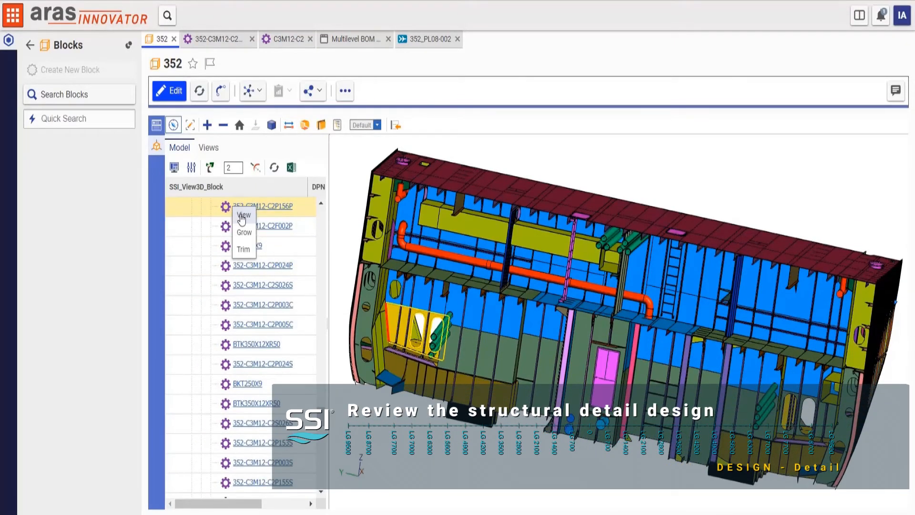
View plate part 352-C3M12-C2P156P's details from block 352's model tree
click(243, 215)
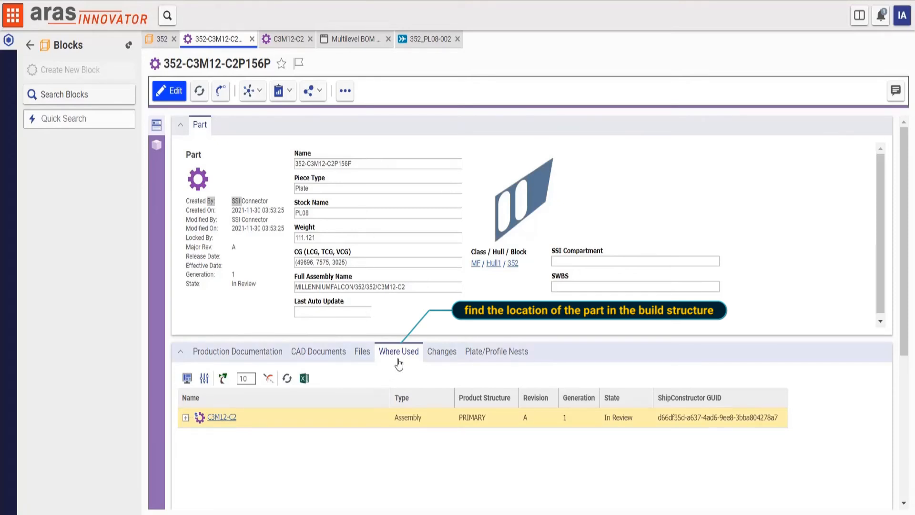
Generate the Multilevel BOM Report for assembly C3M12-C2 from a selected plate
click(221, 417)
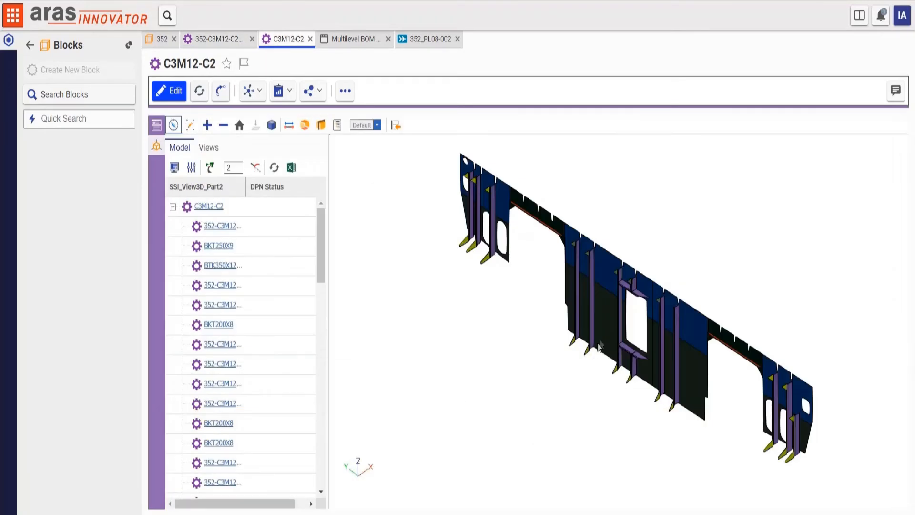
click(222, 403)
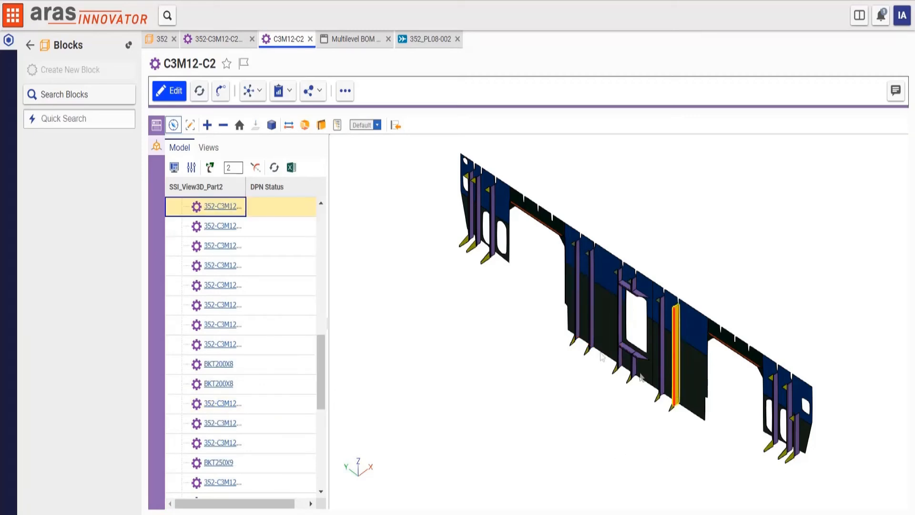
click(283, 91)
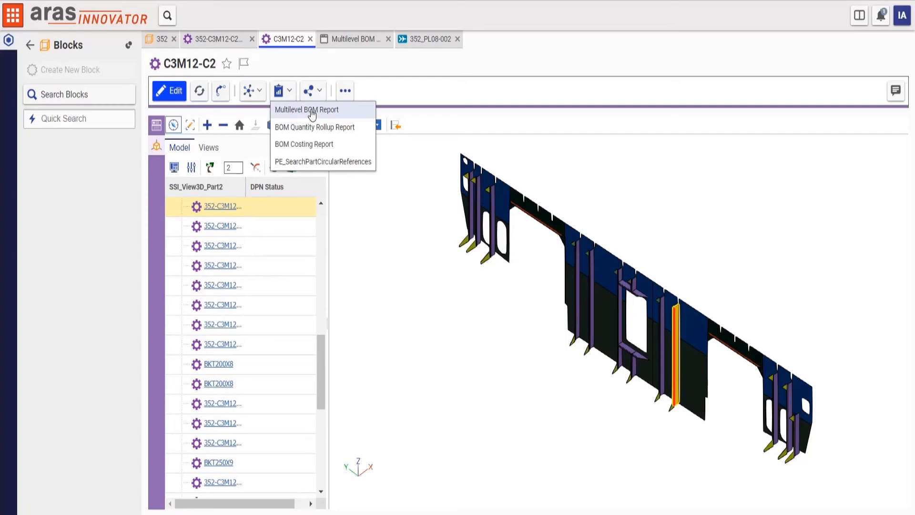
click(306, 110)
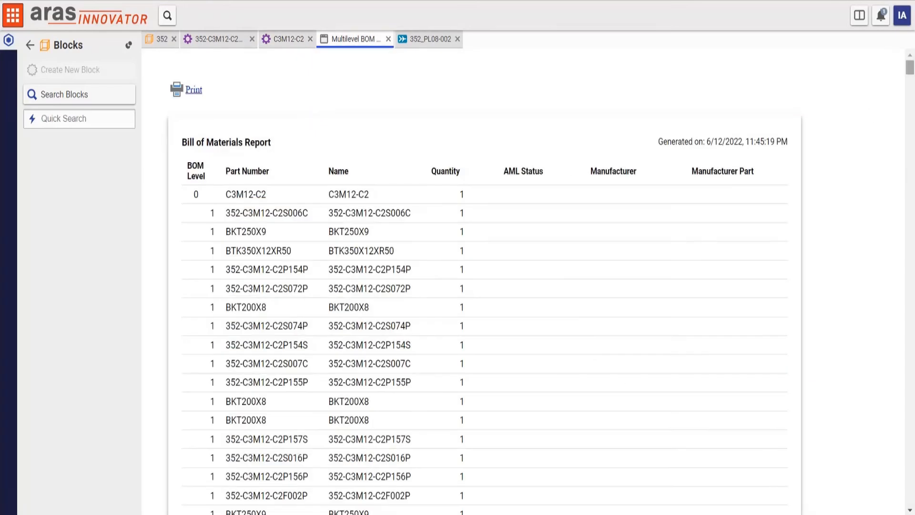
Bring up change order BRO-000009 for block 352 with its sign-offs
click(210, 39)
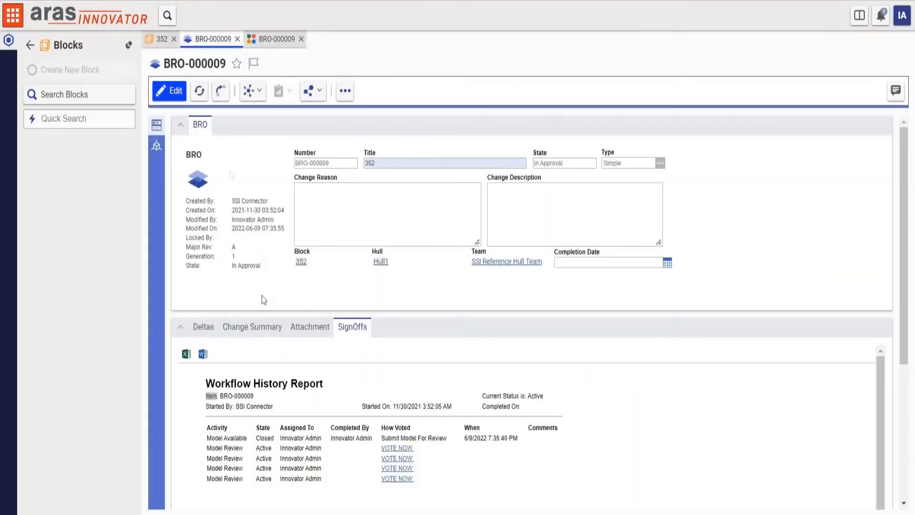
Choose Submit Block Release as the vote on BRO-000009's model review
click(397, 448)
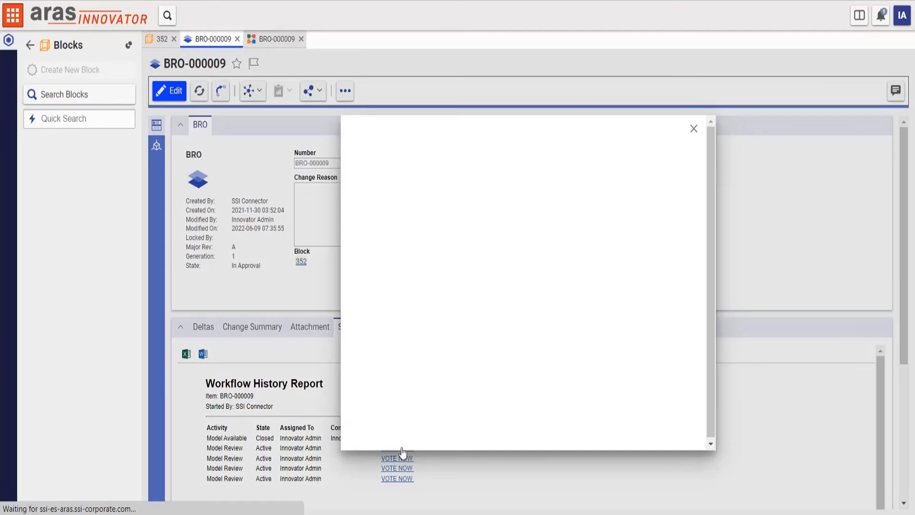
click(465, 338)
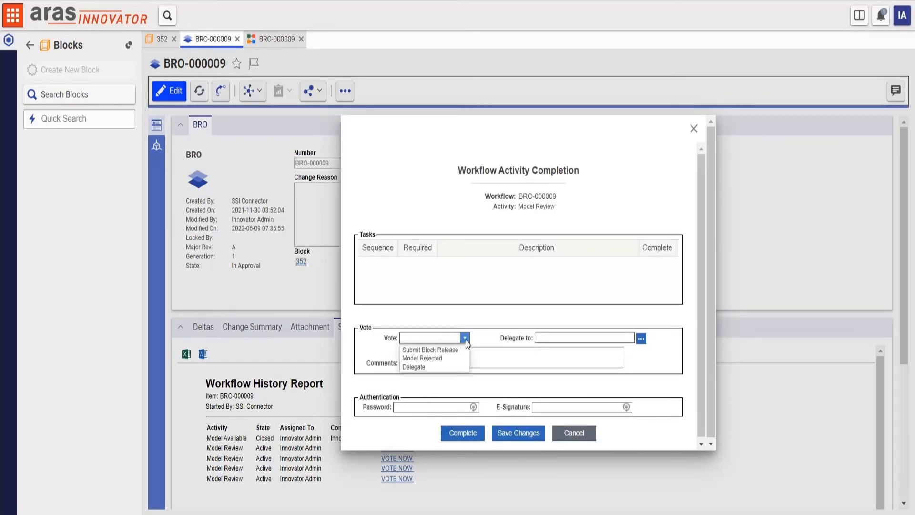
click(430, 350)
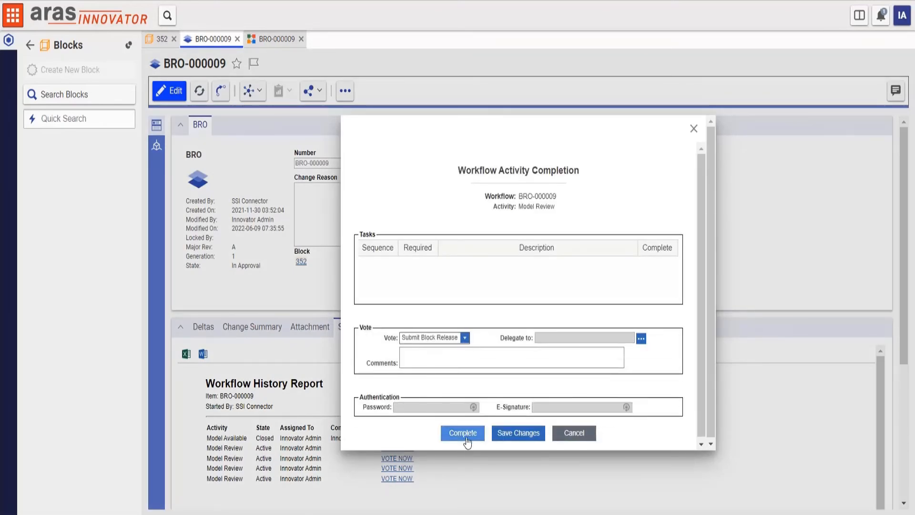